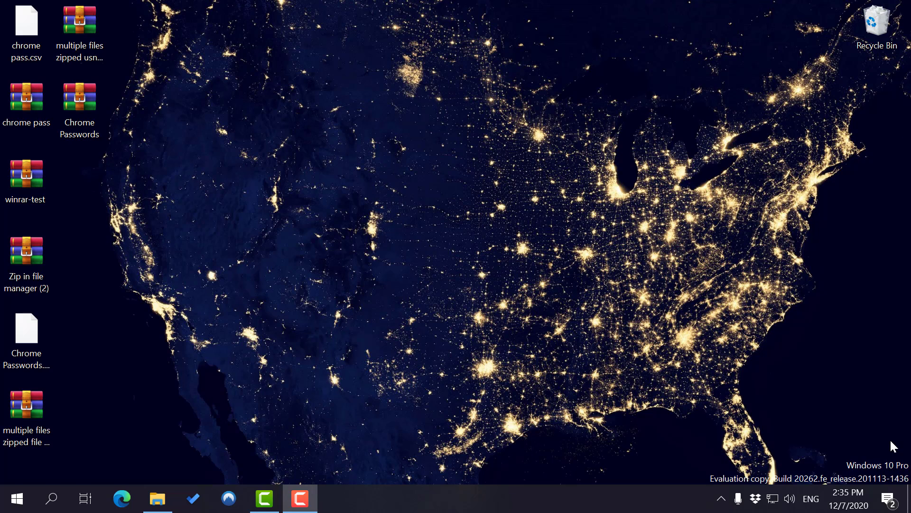
{"action": "mouse_move", "coordinate": [897, 440]}
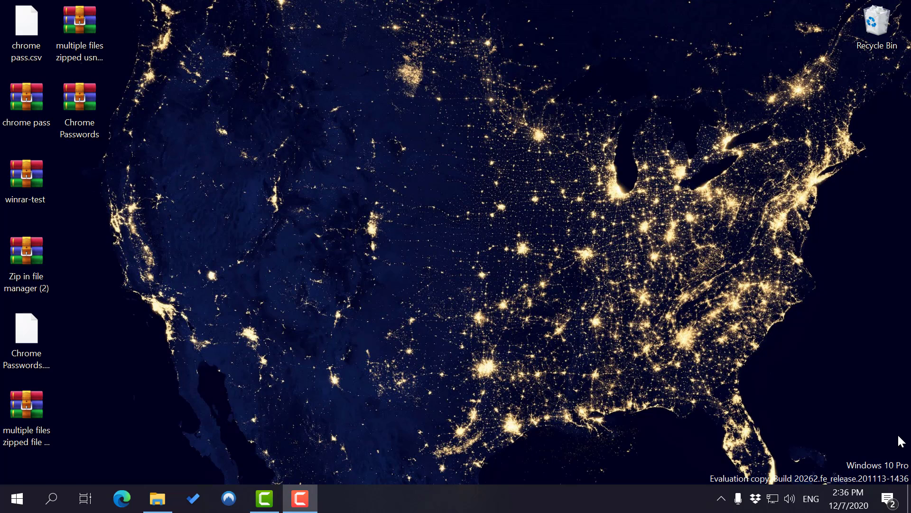
{"action": "mouse_move", "coordinate": [859, 362]}
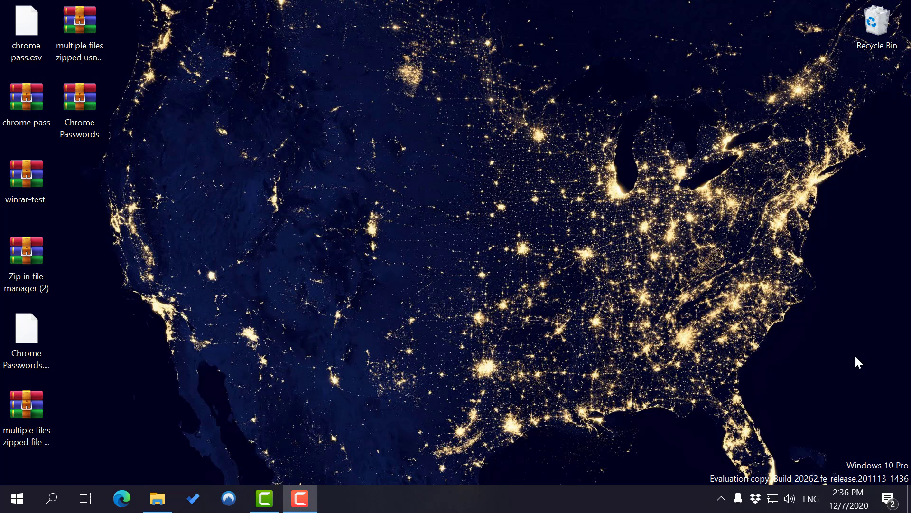
{"action": "mouse_move", "coordinate": [806, 430]}
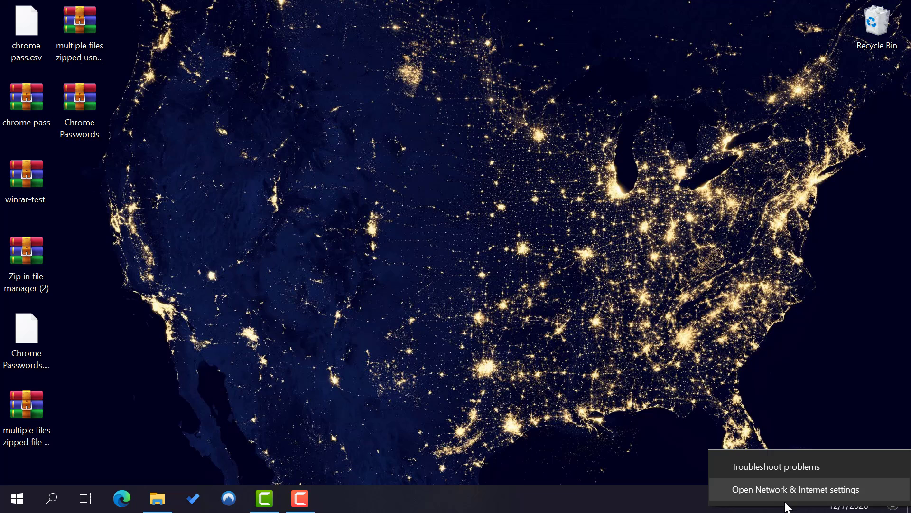
{"action": "mouse_move", "coordinate": [807, 498]}
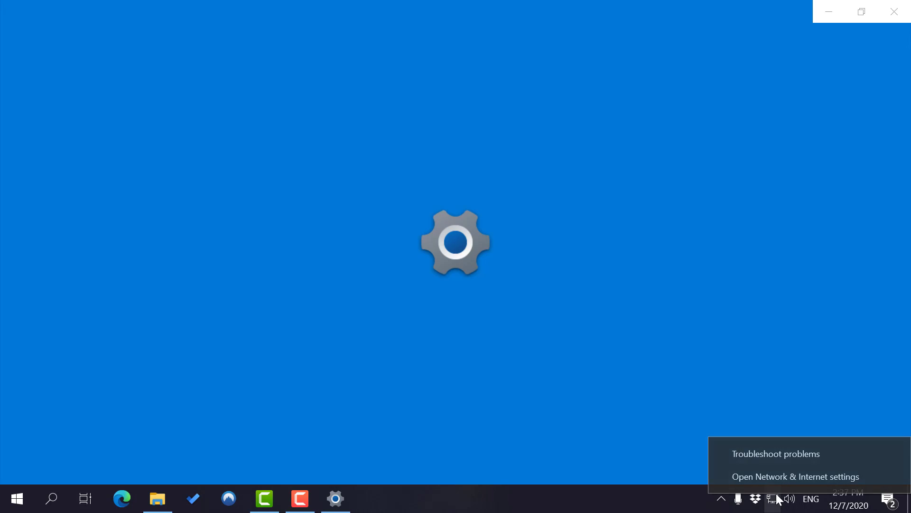
Open the Network & Internet Status page and review the advanced network options
{"action": "left_click", "coordinate": [794, 476]}
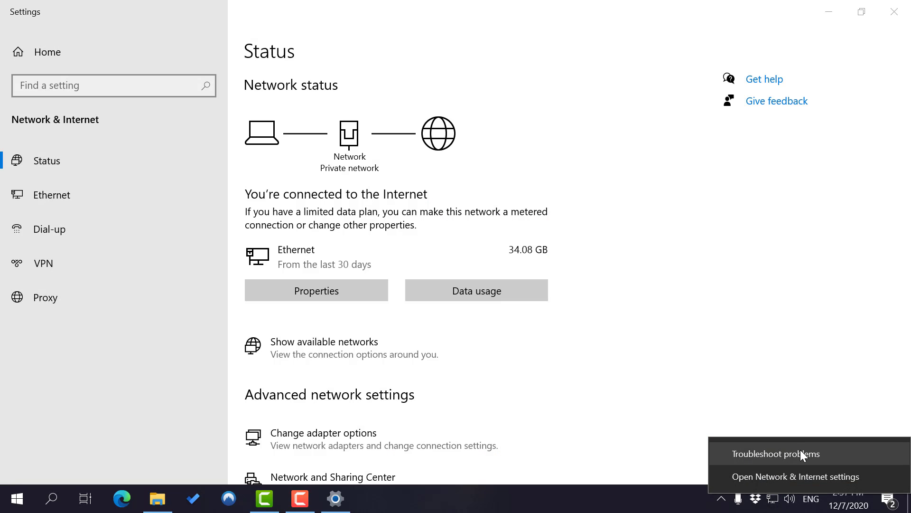
{"action": "left_click", "coordinate": [765, 78]}
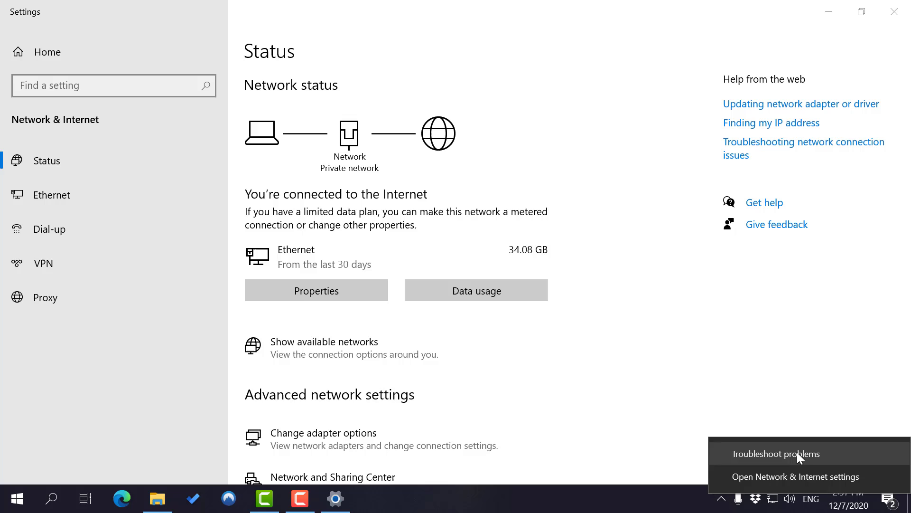
{"action": "mouse_move", "coordinate": [782, 497]}
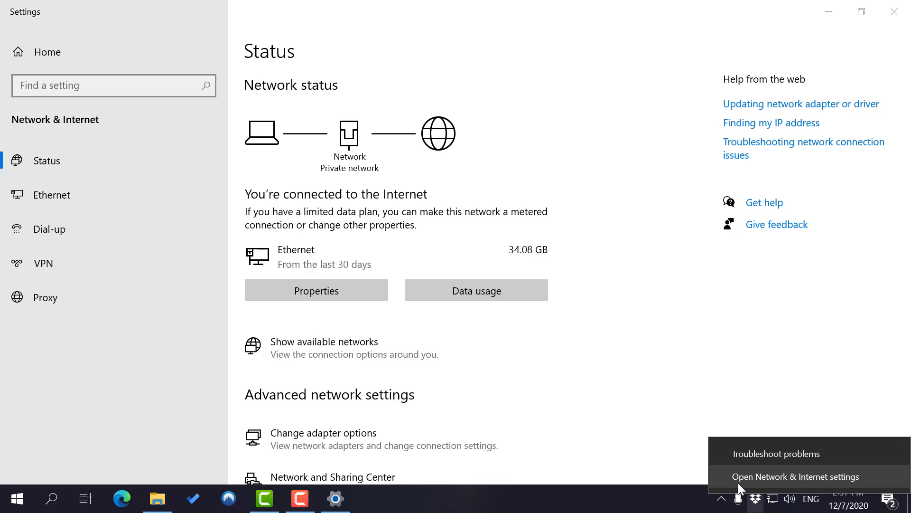
{"action": "mouse_move", "coordinate": [750, 482]}
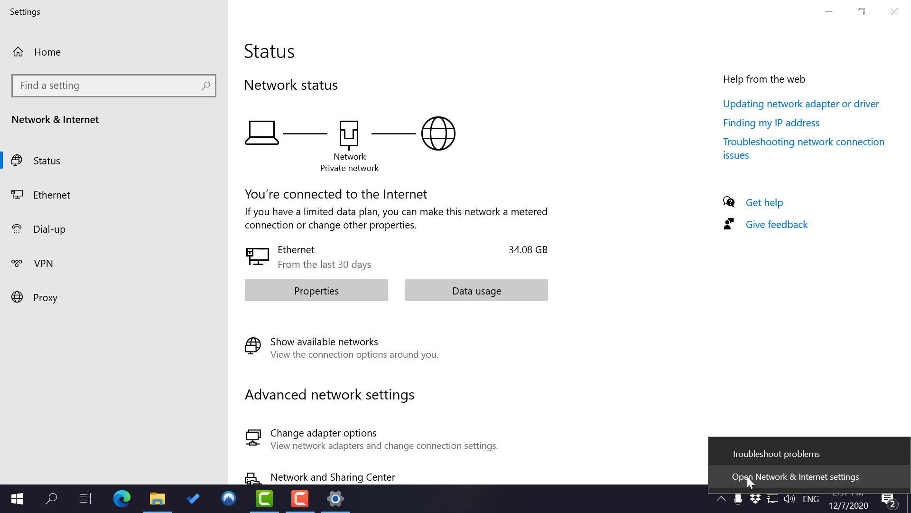
{"action": "mouse_move", "coordinate": [765, 498]}
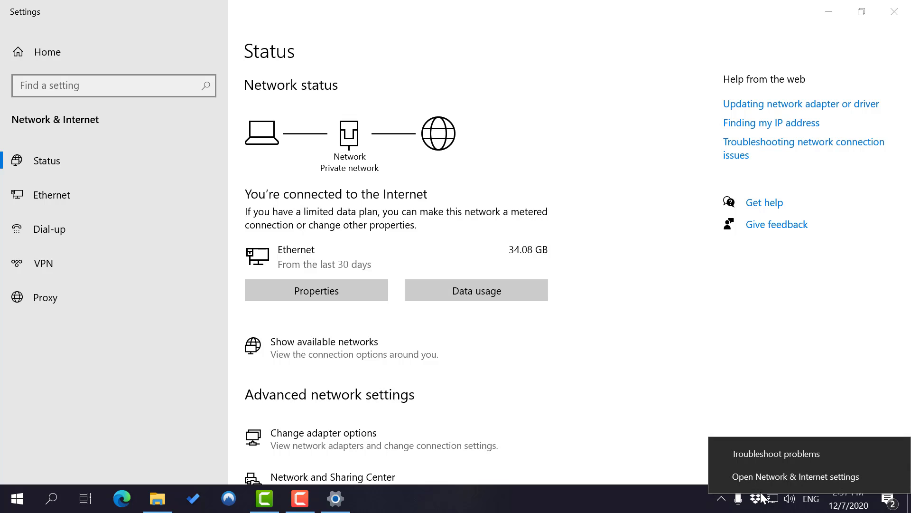
{"action": "mouse_move", "coordinate": [785, 453]}
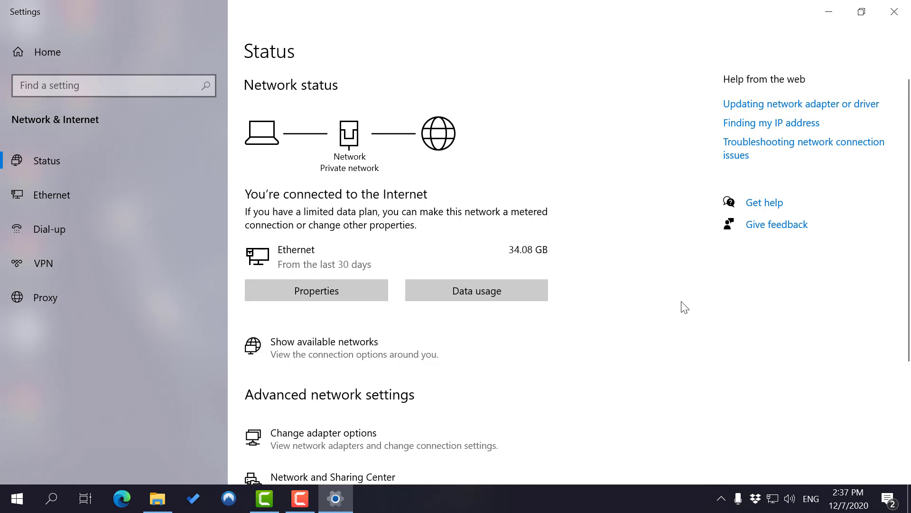
{"action": "mouse_move", "coordinate": [679, 308]}
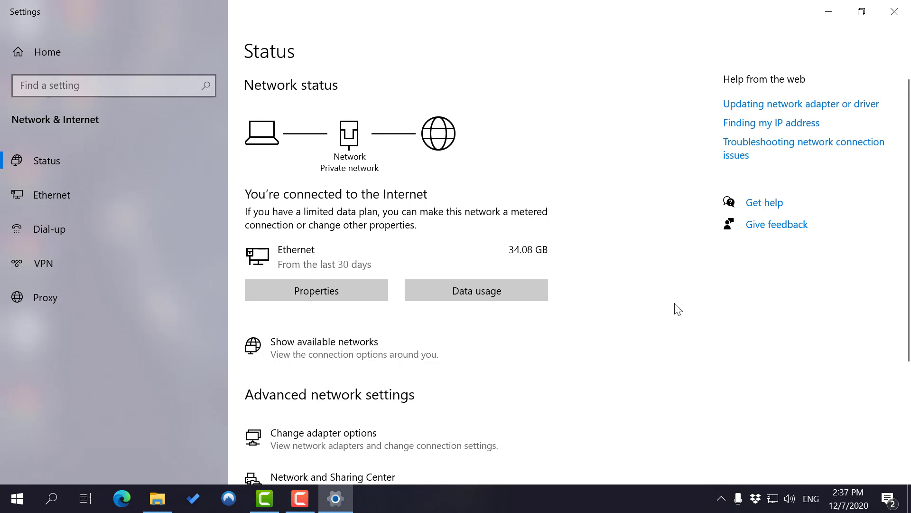
{"action": "scroll", "scroll_direction": "down", "scroll_amount": 3}
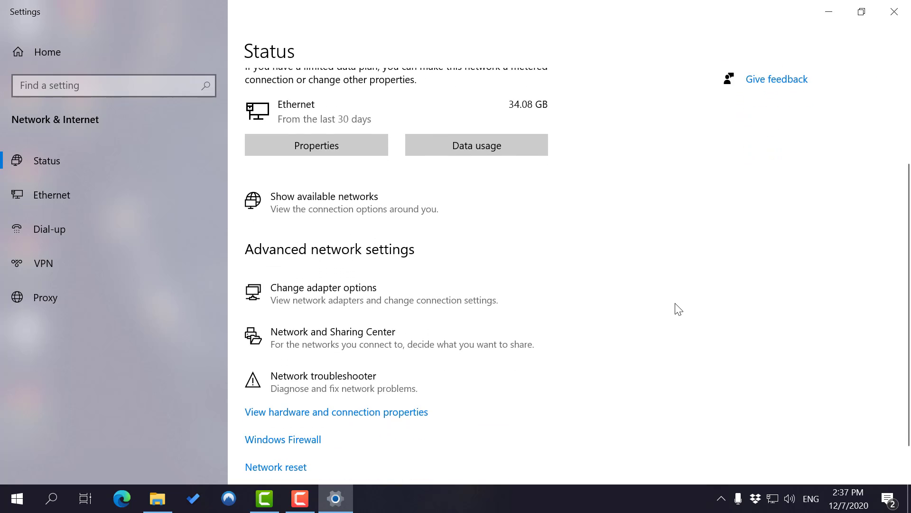
{"action": "scroll", "scroll_direction": "up", "scroll_amount": 3}
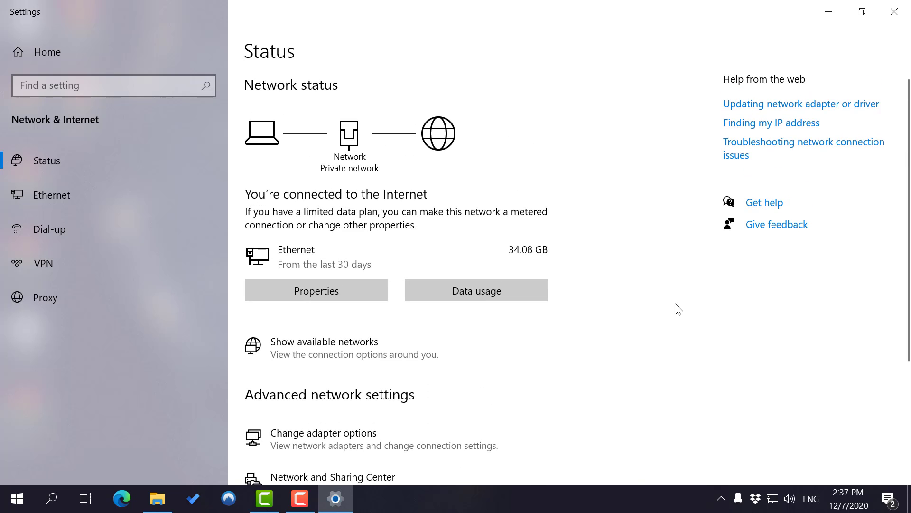
{"action": "mouse_move", "coordinate": [748, 300]}
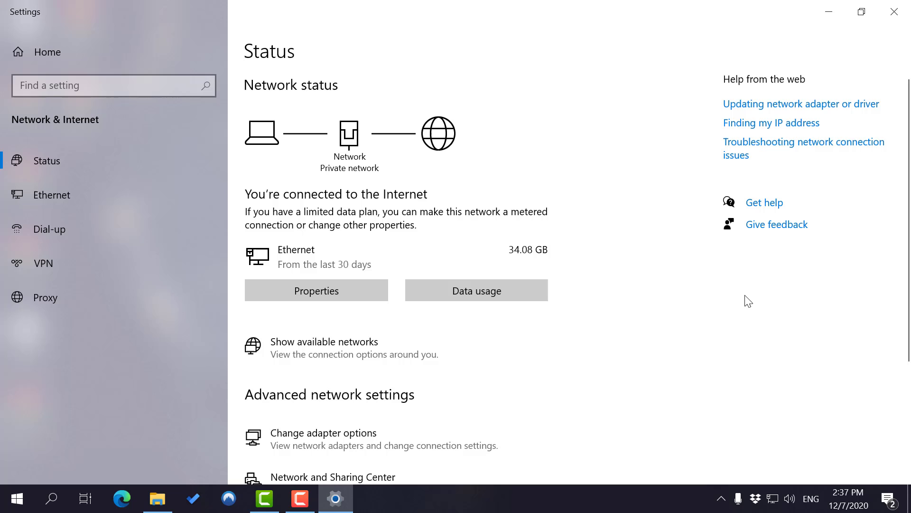
{"action": "mouse_move", "coordinate": [476, 160]}
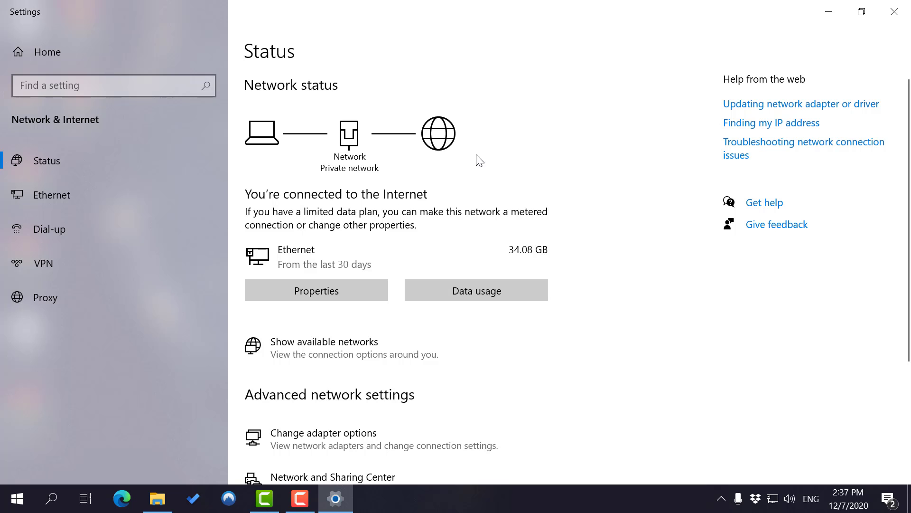
Show the Ethernet page, which reports Network as connected
{"action": "left_click", "coordinate": [58, 195]}
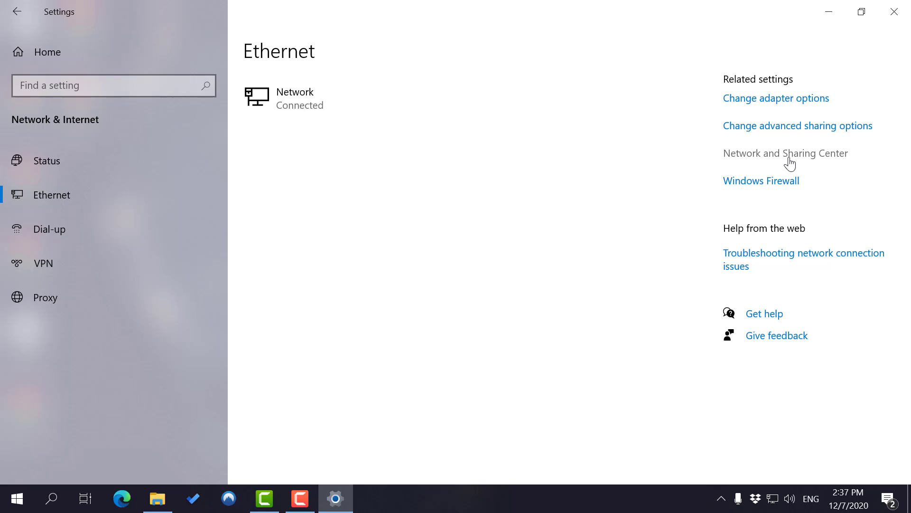
{"action": "mouse_move", "coordinate": [769, 52]}
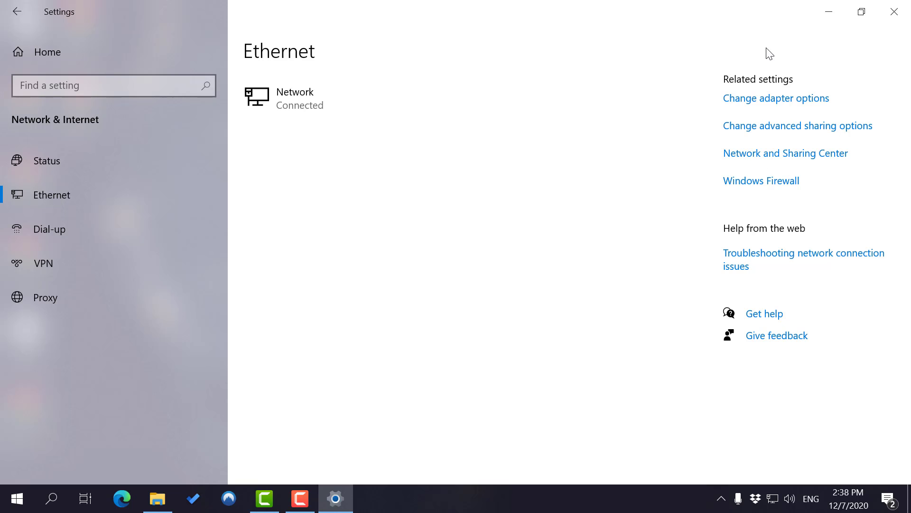
{"action": "mouse_move", "coordinate": [799, 161]}
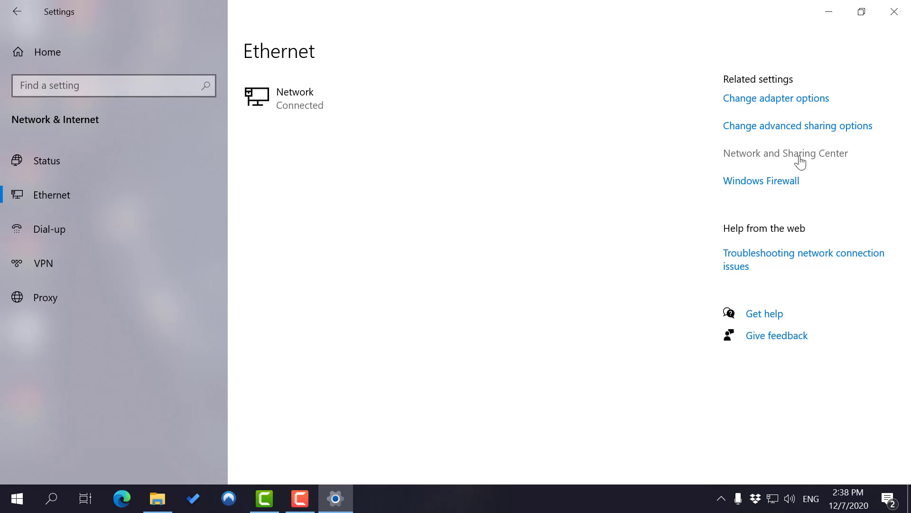
Open Network and Sharing Center, view advanced sharing settings, then return to it
{"action": "left_click", "coordinate": [784, 152]}
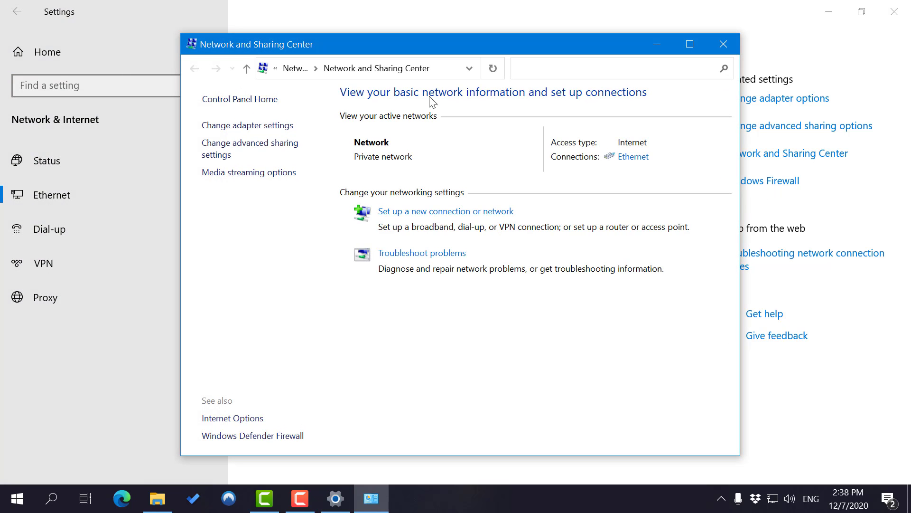
{"action": "mouse_move", "coordinate": [386, 90]}
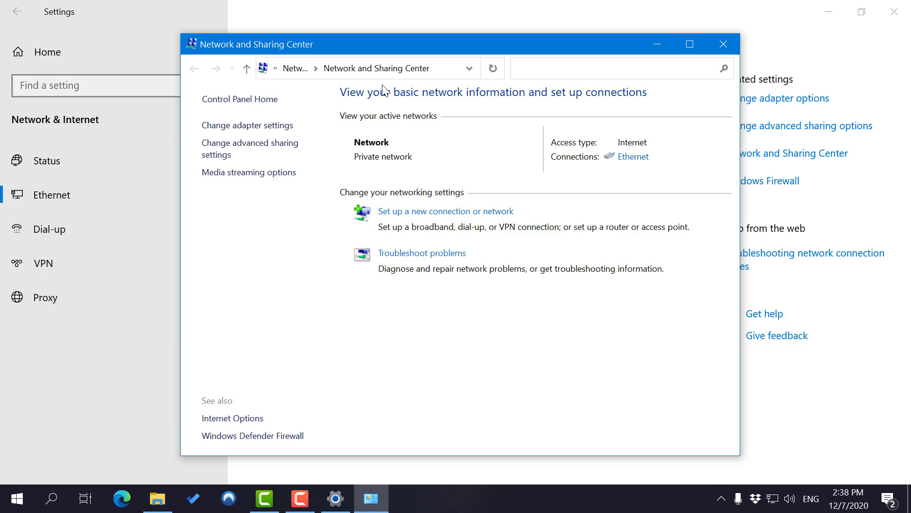
{"action": "mouse_move", "coordinate": [307, 108]}
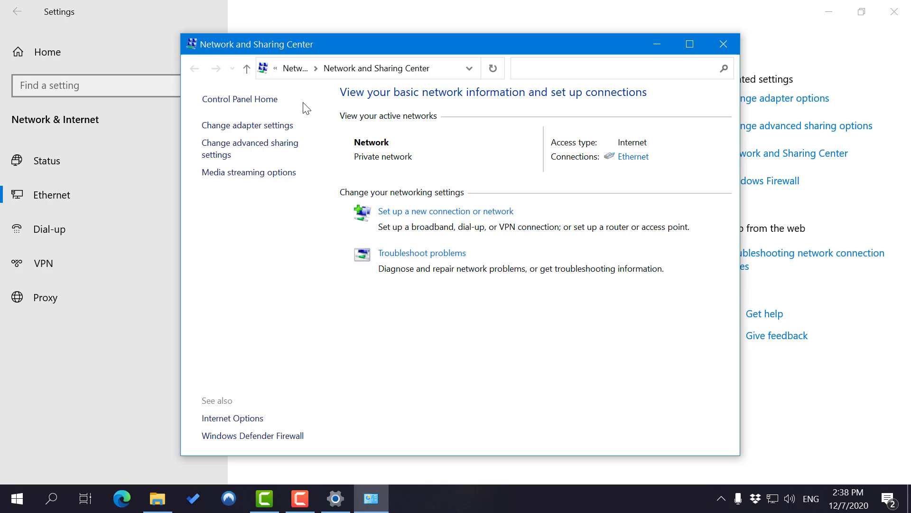
{"action": "mouse_move", "coordinate": [251, 148]}
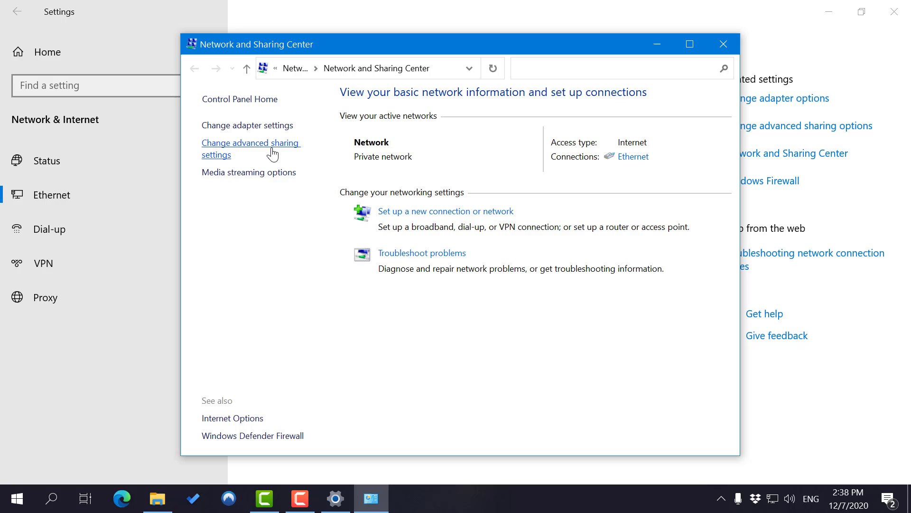
{"action": "left_click", "coordinate": [250, 148]}
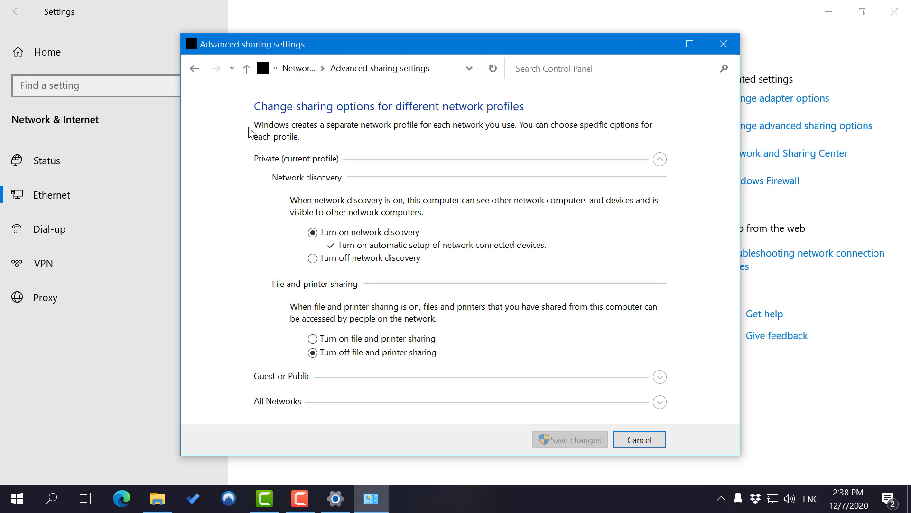
{"action": "left_click", "coordinate": [194, 68]}
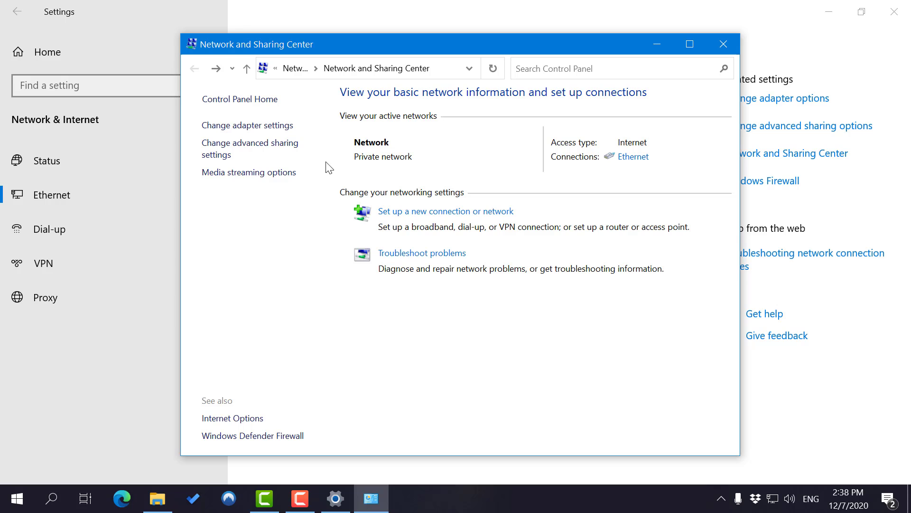
{"action": "mouse_move", "coordinate": [266, 135]}
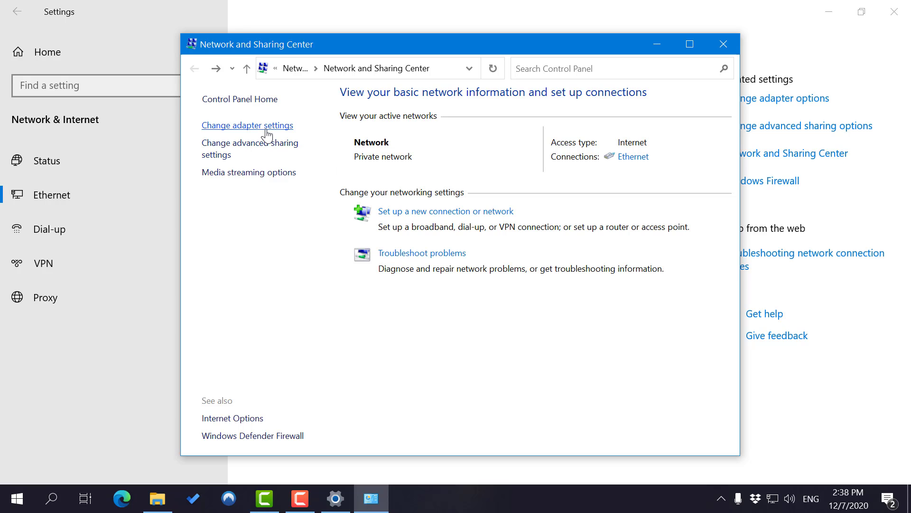
Open Network Connections and bring up the Ethernet adapter's context menu
{"action": "left_click", "coordinate": [247, 125]}
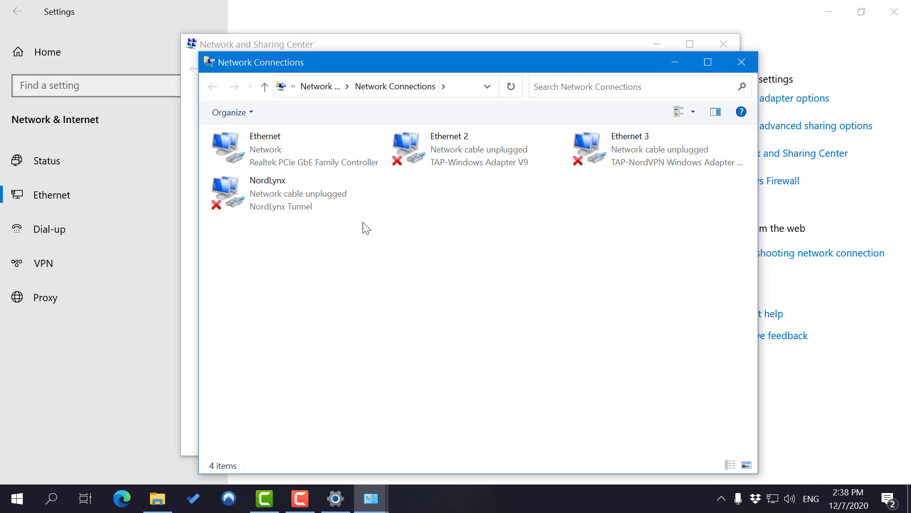
{"action": "mouse_move", "coordinate": [450, 210]}
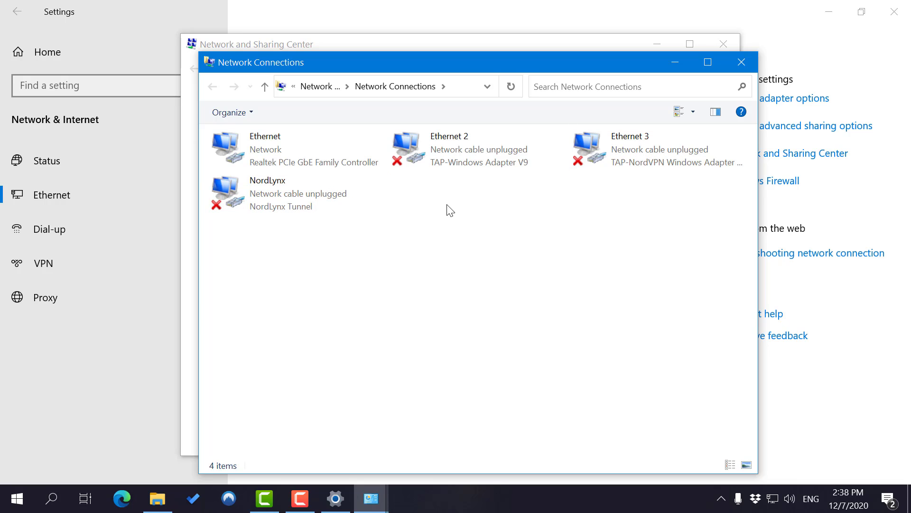
{"action": "mouse_move", "coordinate": [479, 215]}
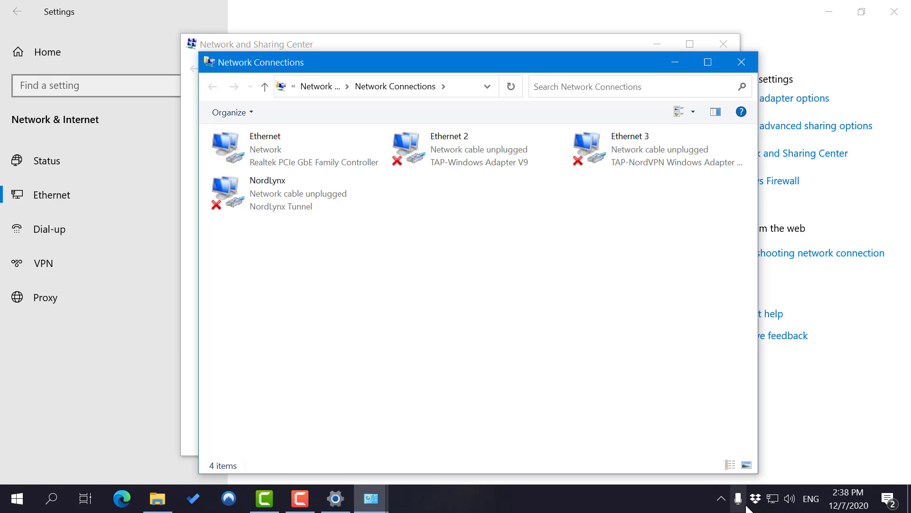
{"action": "mouse_move", "coordinate": [512, 289]}
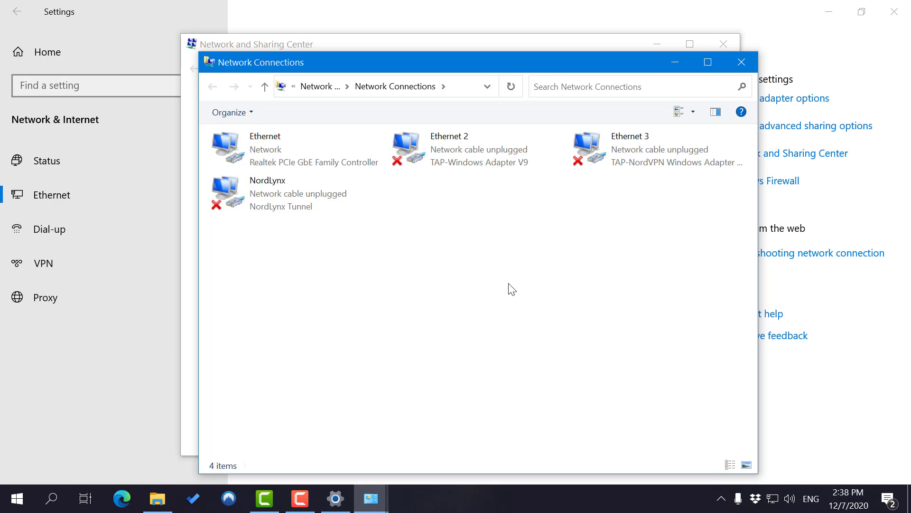
{"action": "left_click", "coordinate": [265, 148]}
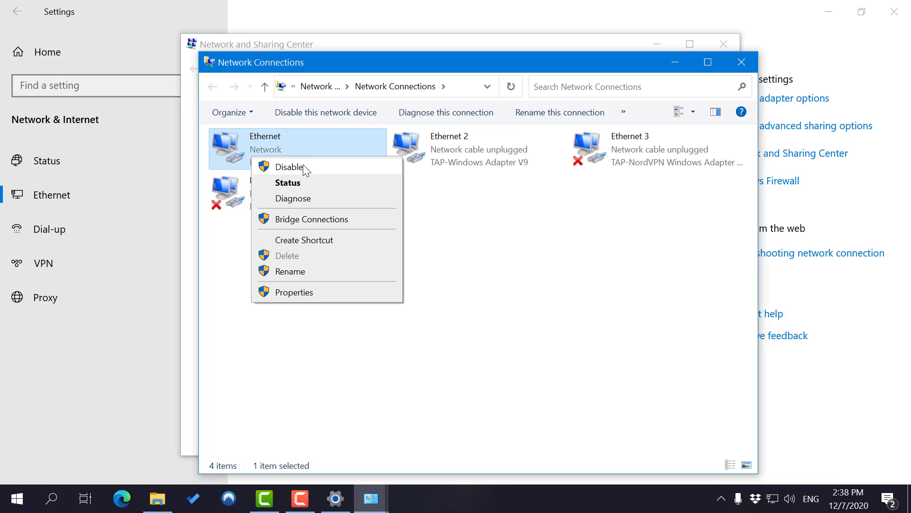
Disable the Ethernet adapter, deselect it, and switch to Edge to test connectivity
{"action": "left_click", "coordinate": [290, 166]}
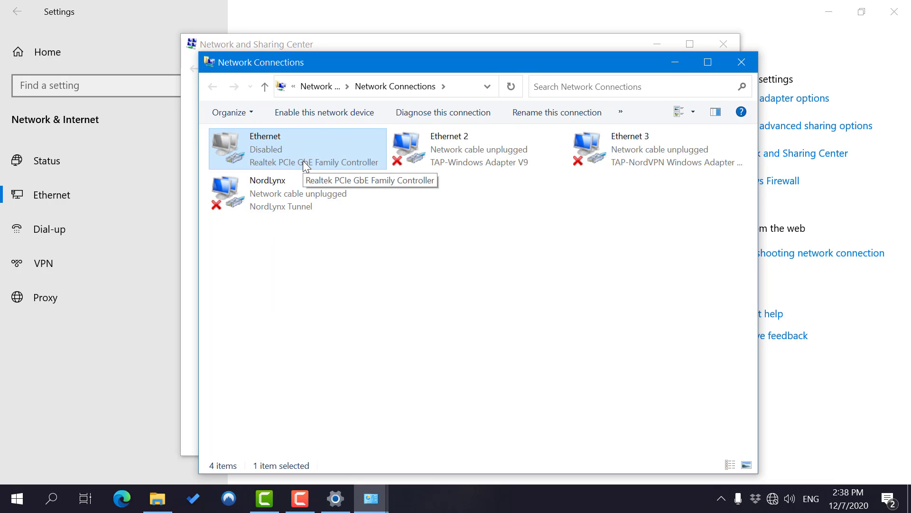
{"action": "left_click", "coordinate": [483, 273]}
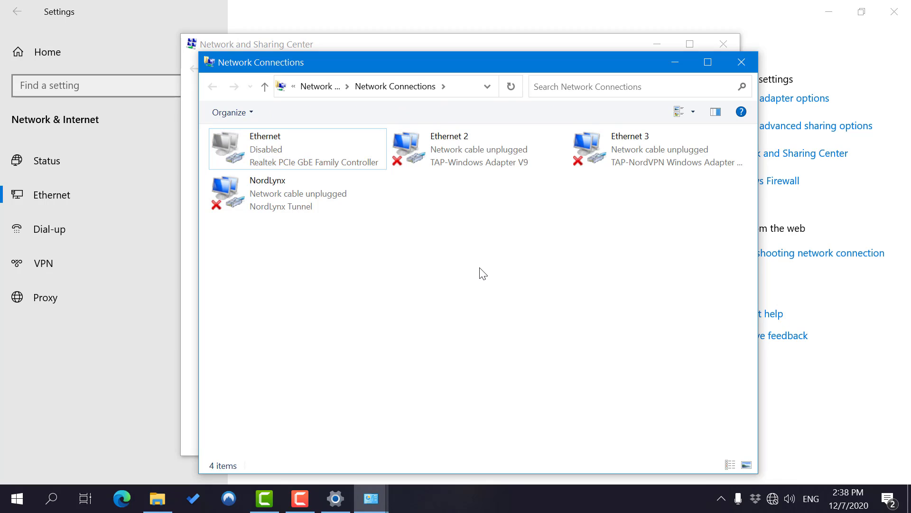
{"action": "mouse_move", "coordinate": [789, 498]}
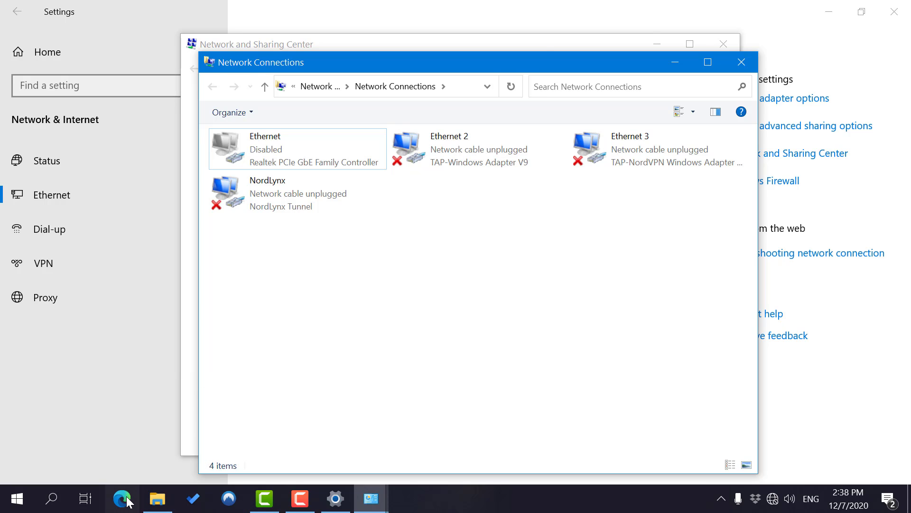
{"action": "left_click", "coordinate": [122, 498]}
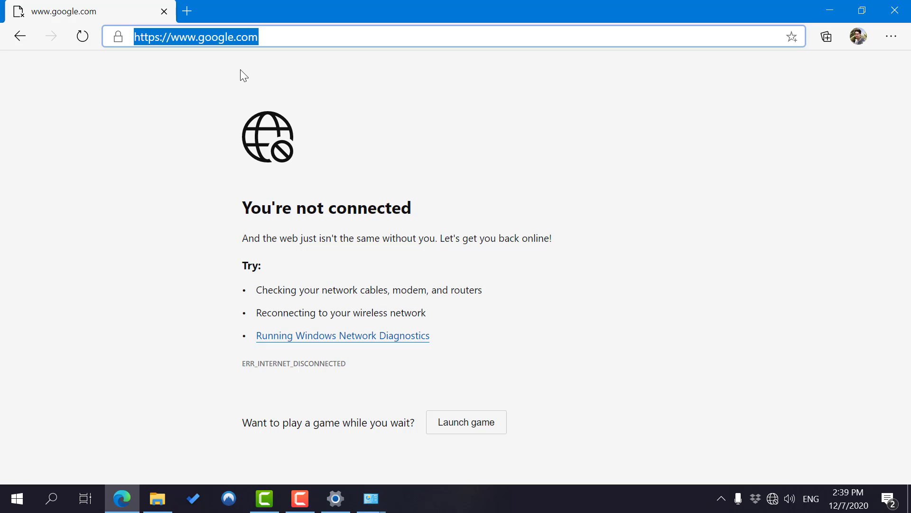
{"action": "mouse_move", "coordinate": [755, 462]}
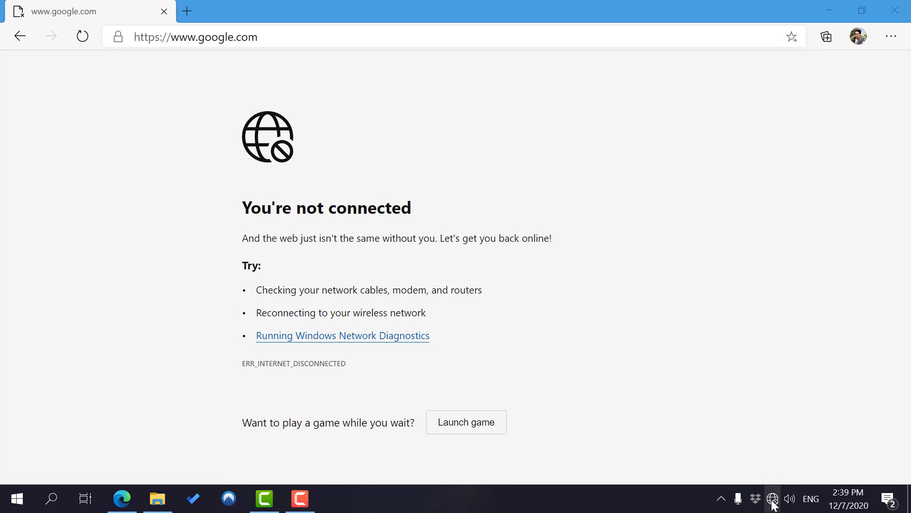
With Edge showing 'You're not connected', open Network Status, which reports Not connected
{"action": "left_click", "coordinate": [82, 36]}
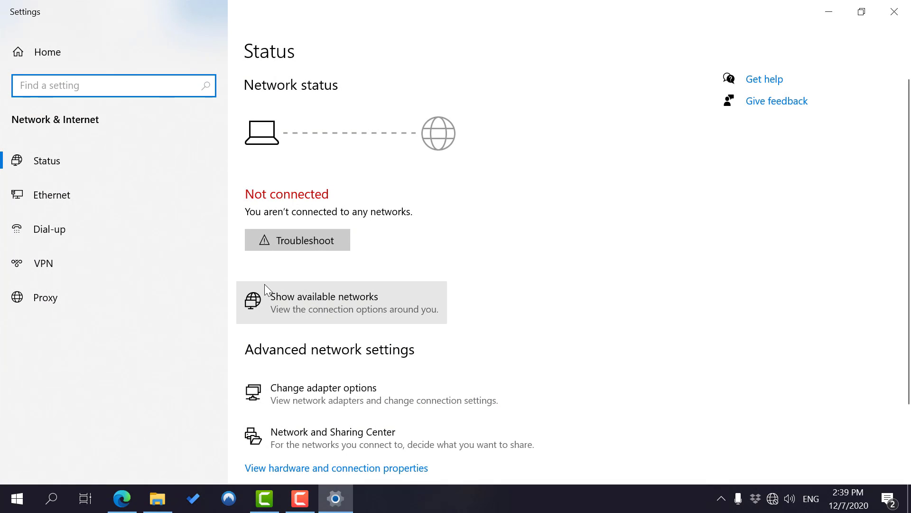
Go from the Ethernet page through Network and Sharing Center to Network Connections
{"action": "left_click", "coordinate": [51, 195]}
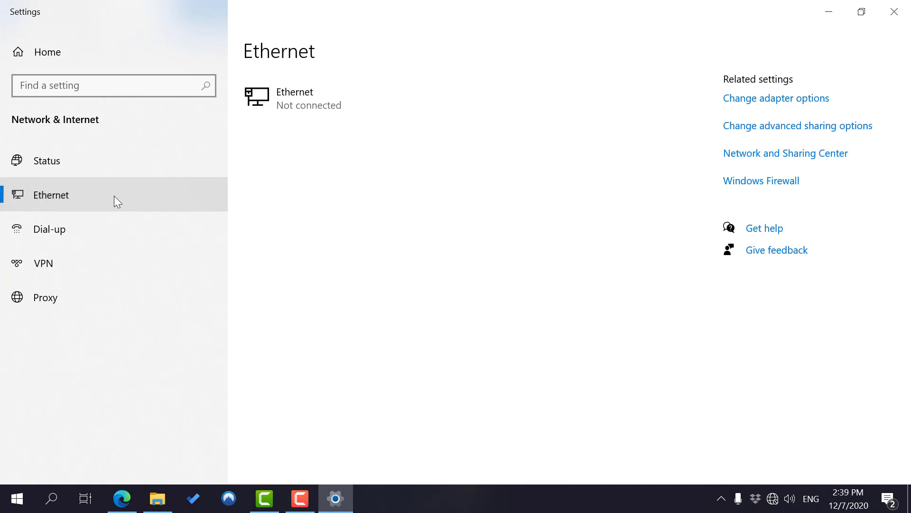
{"action": "mouse_move", "coordinate": [744, 160]}
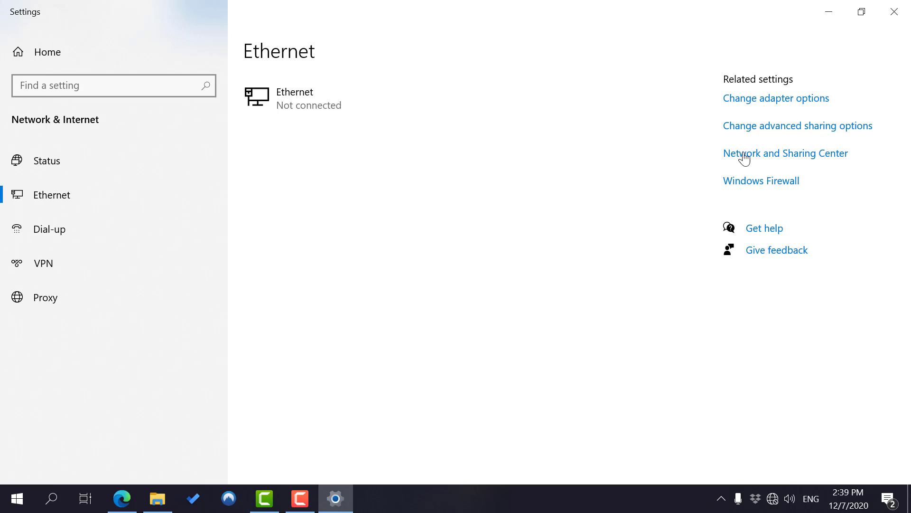
{"action": "mouse_move", "coordinate": [792, 153]}
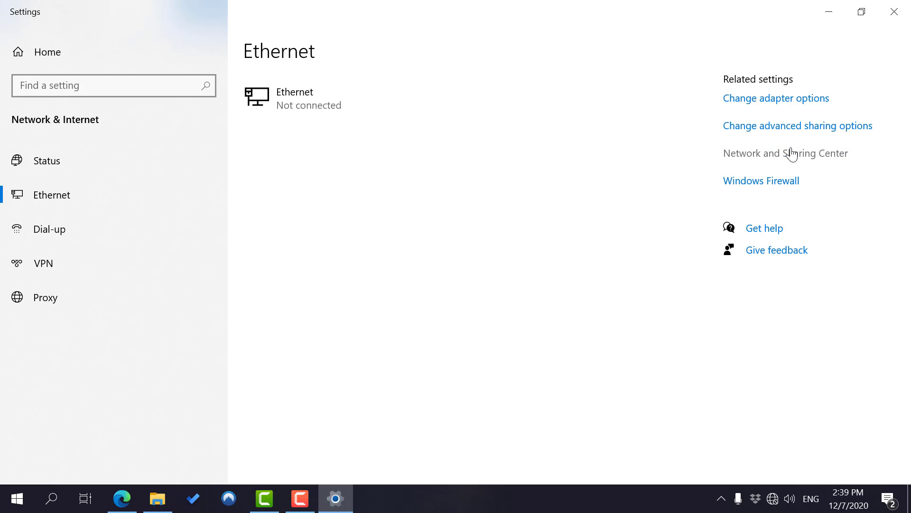
{"action": "left_click", "coordinate": [785, 153]}
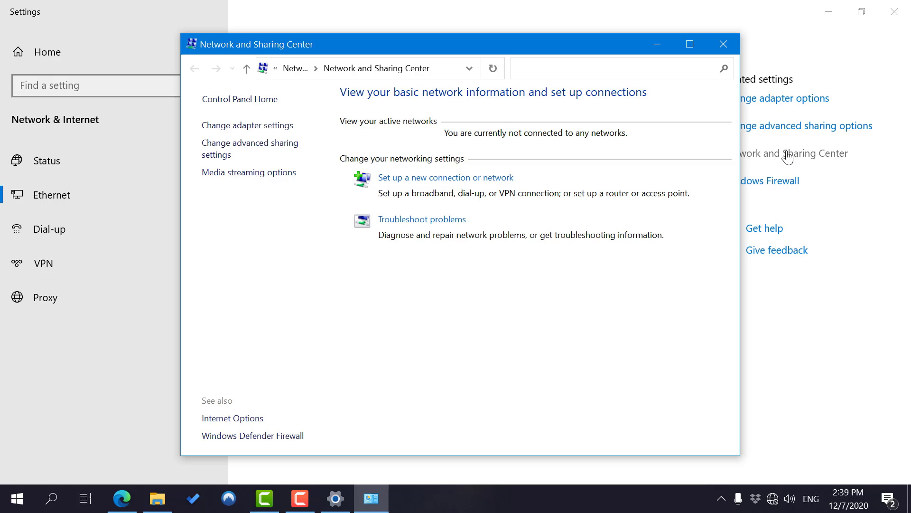
{"action": "mouse_move", "coordinate": [204, 138]}
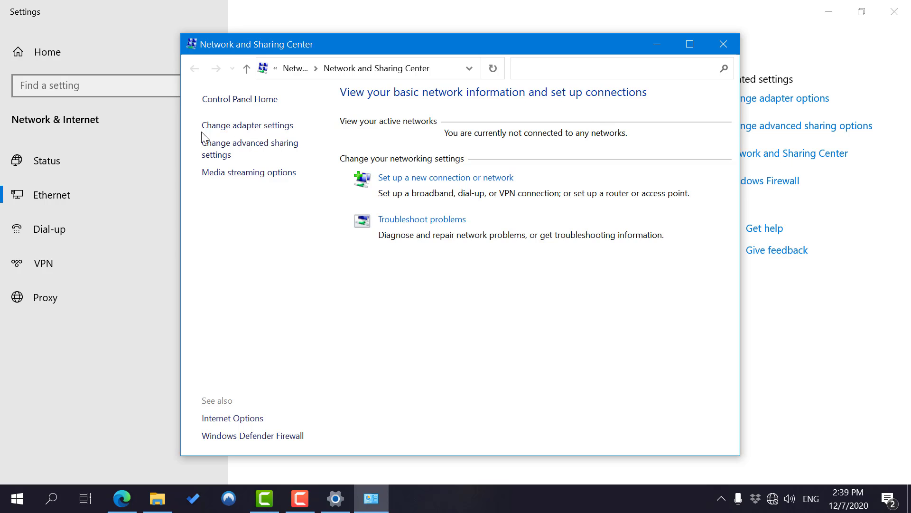
{"action": "left_click", "coordinate": [247, 125]}
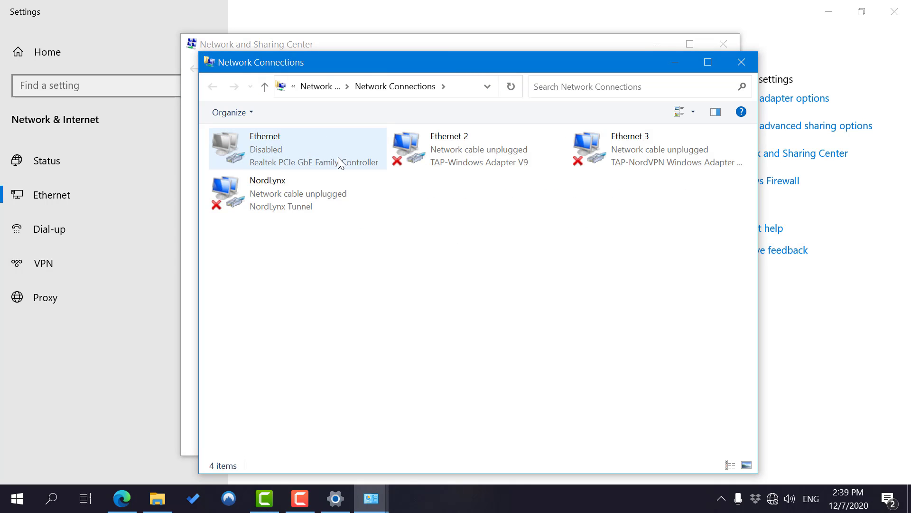
{"action": "mouse_move", "coordinate": [289, 158]}
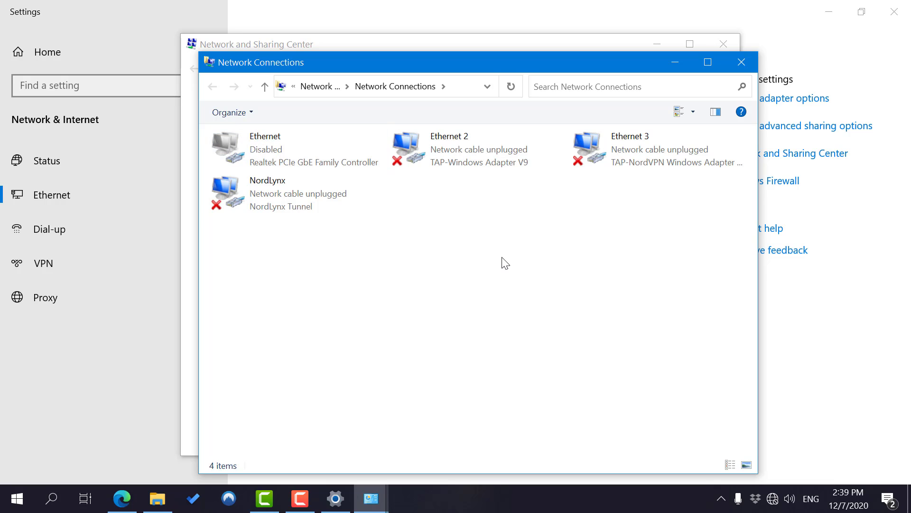
Select the disabled Ethernet adapter, enable it, and return to Edge
{"action": "left_click", "coordinate": [267, 149]}
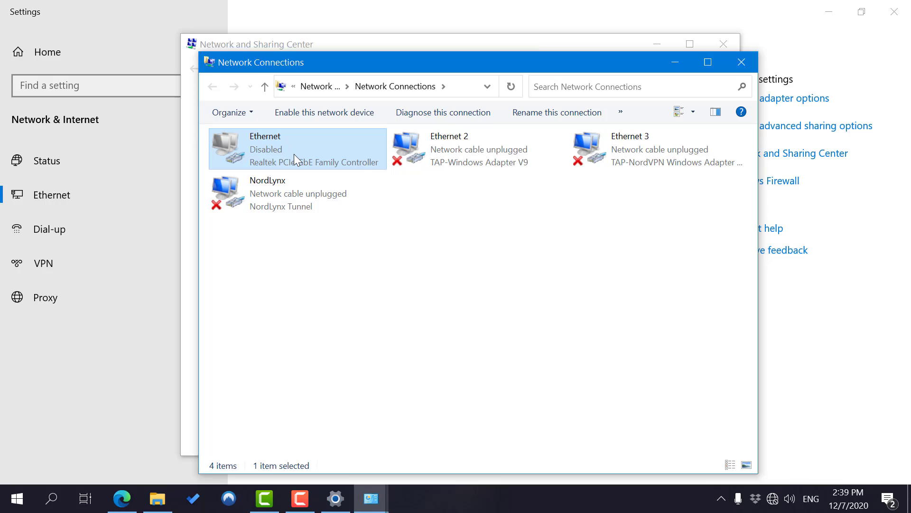
{"action": "left_click", "coordinate": [324, 112]}
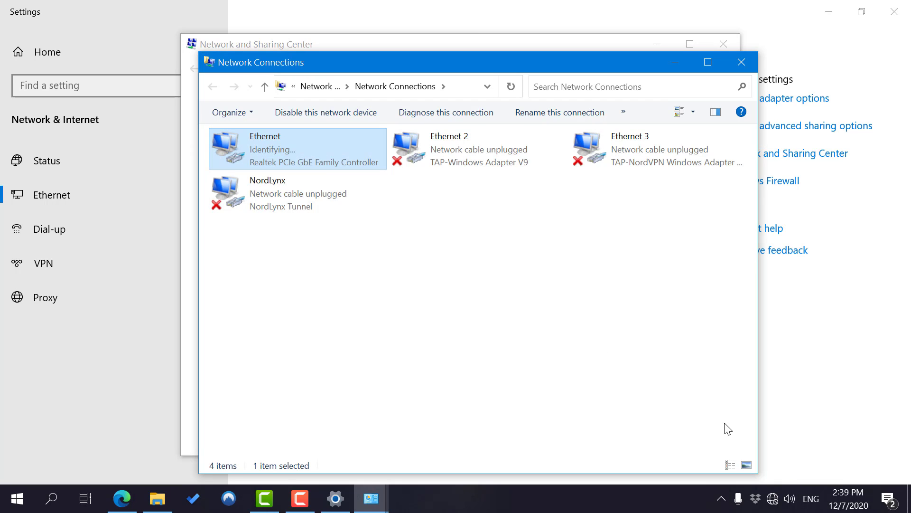
{"action": "mouse_move", "coordinate": [427, 69]}
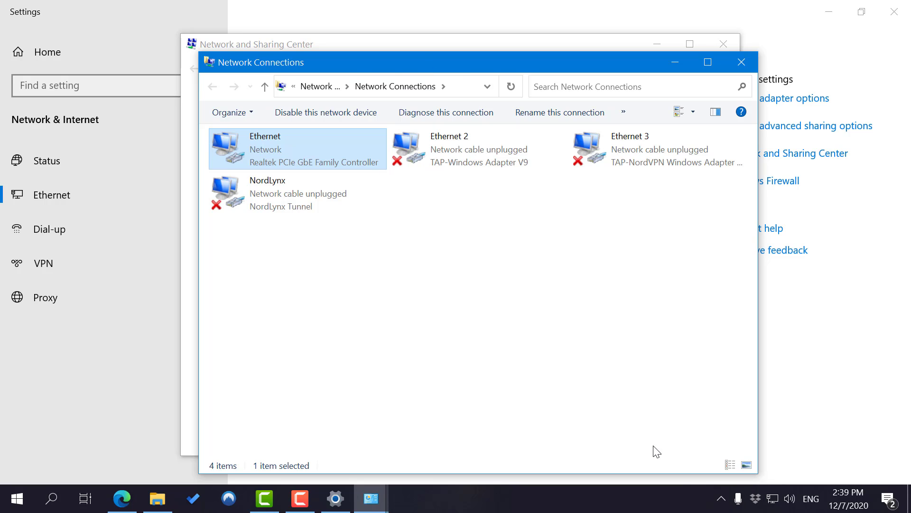
{"action": "mouse_move", "coordinate": [120, 464]}
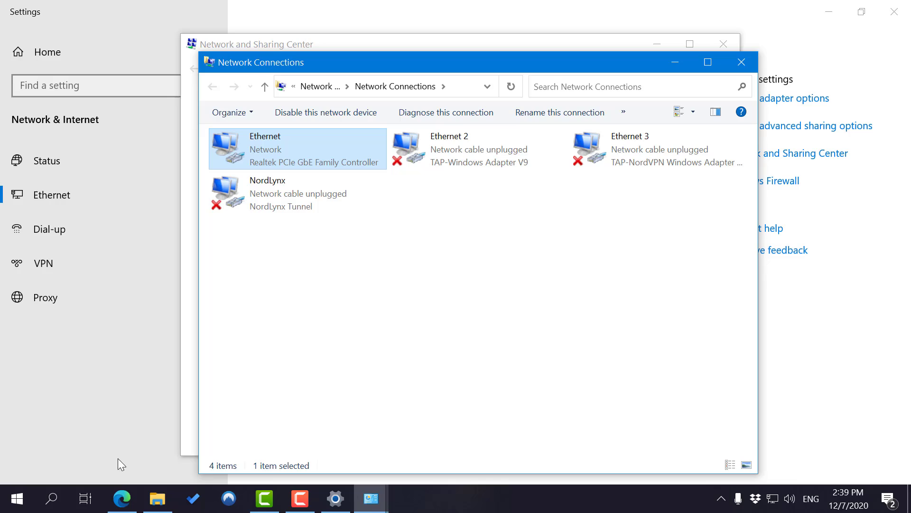
{"action": "left_click", "coordinate": [121, 498]}
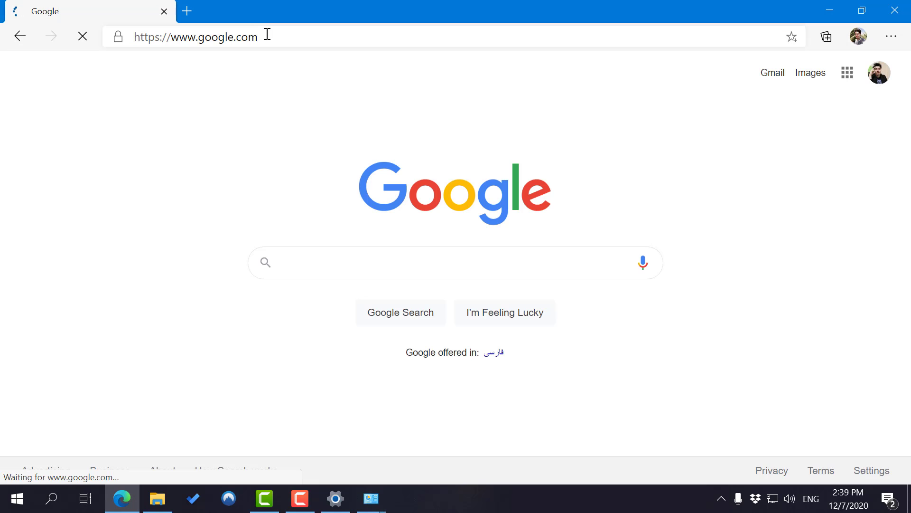
Reload google.com in Edge and choose Don't switch on the Chrome prompt
{"action": "left_click", "coordinate": [407, 262]}
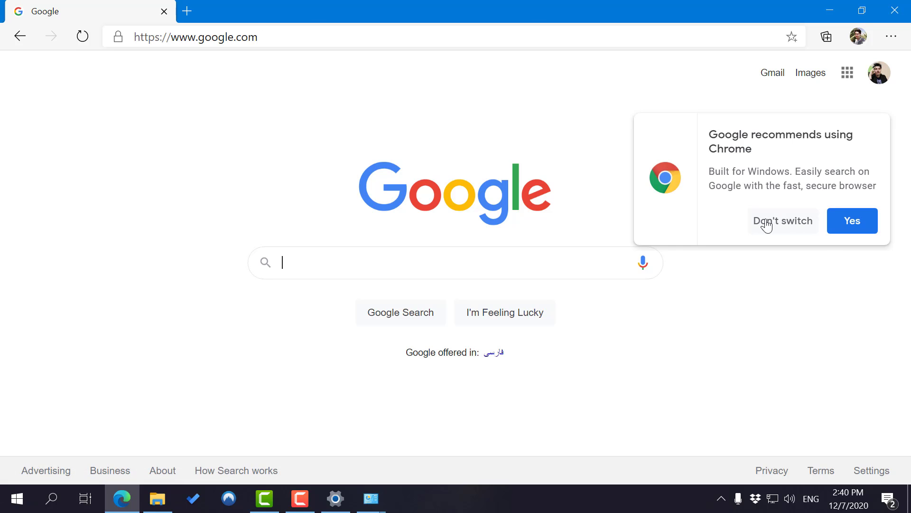
{"action": "left_click", "coordinate": [781, 220]}
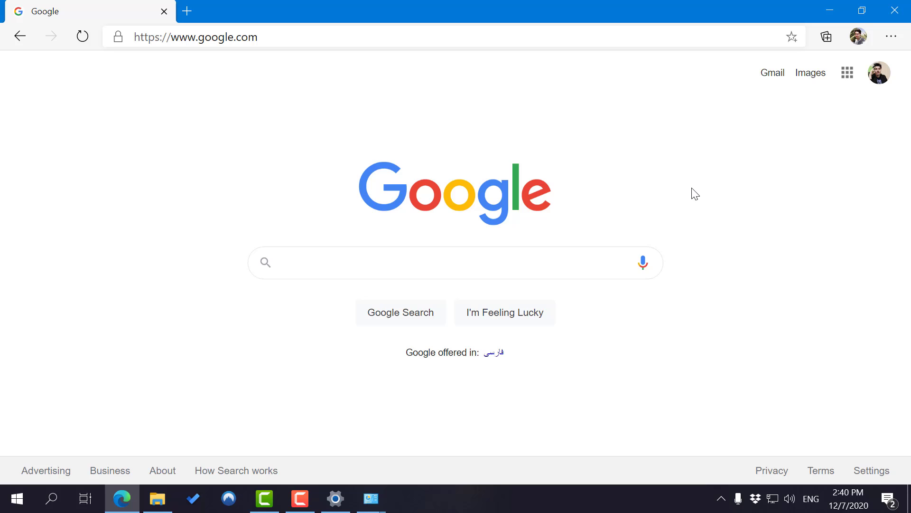